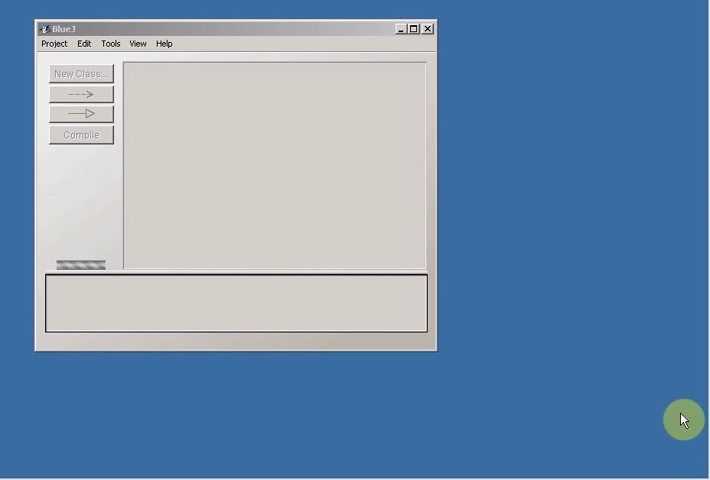
pyautogui.moveTo(685, 403)
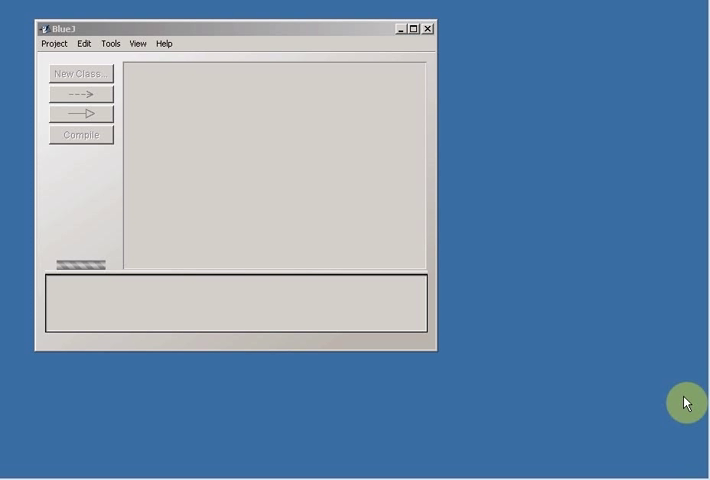
# In the Open Project dialog, browse to My BlueJ Code > projects > chapter01
pyautogui.click(54, 43)
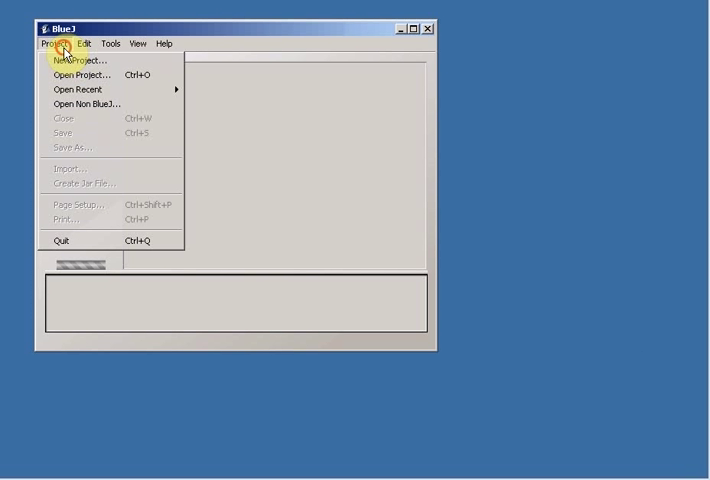
pyautogui.click(77, 75)
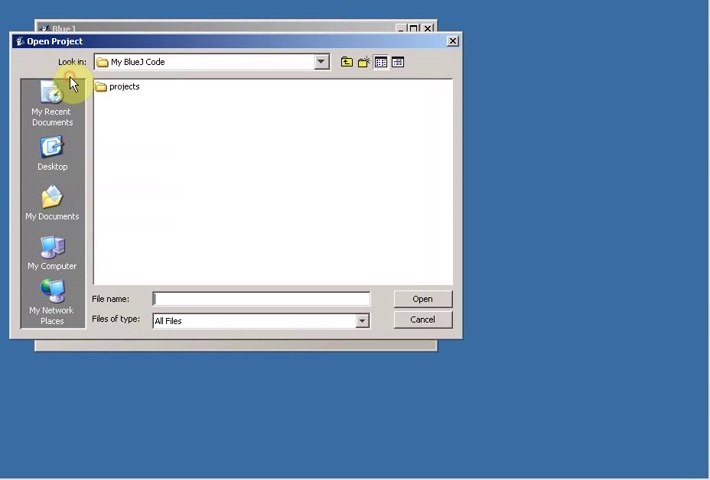
pyautogui.click(320, 61)
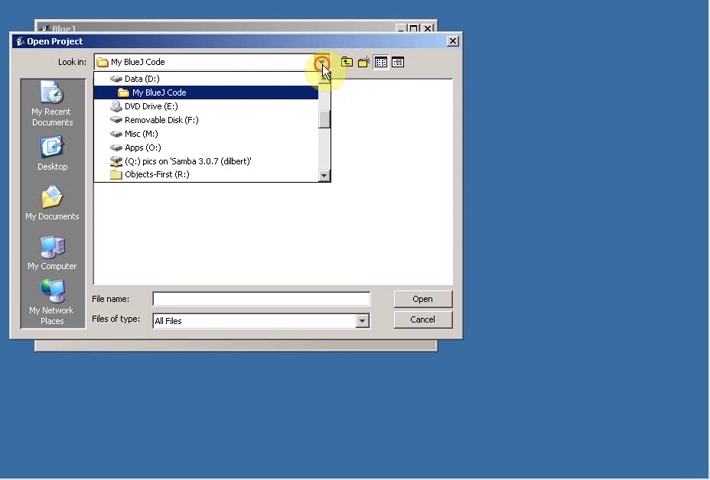
pyautogui.click(155, 92)
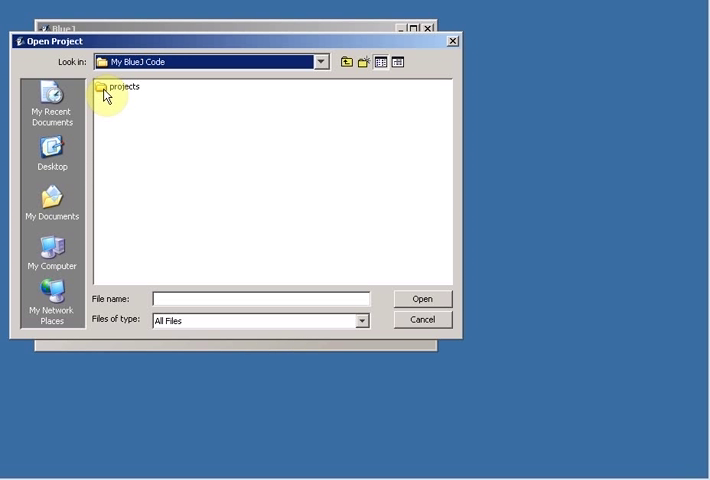
pyautogui.doubleClick(121, 87)
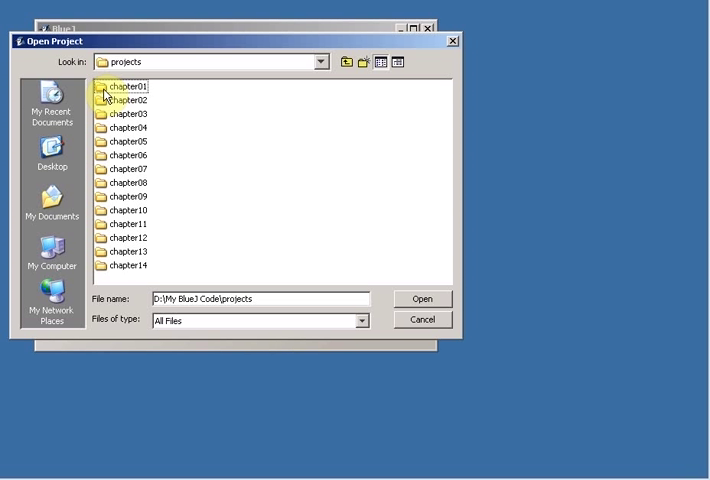
pyautogui.doubleClick(127, 87)
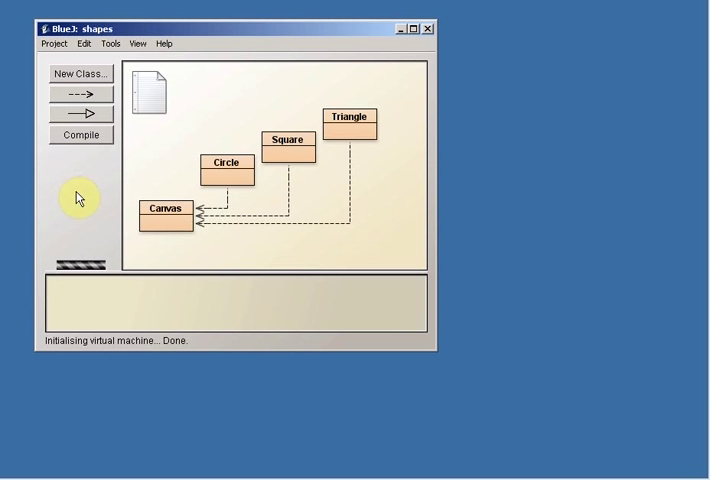
pyautogui.moveTo(356, 105)
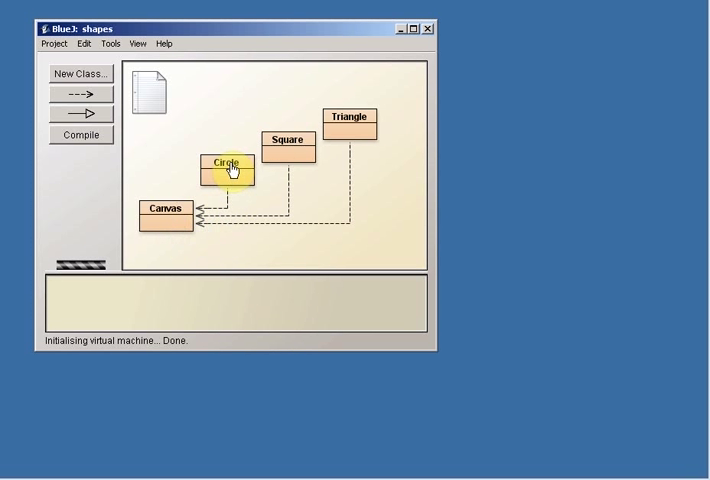
pyautogui.moveTo(338, 219)
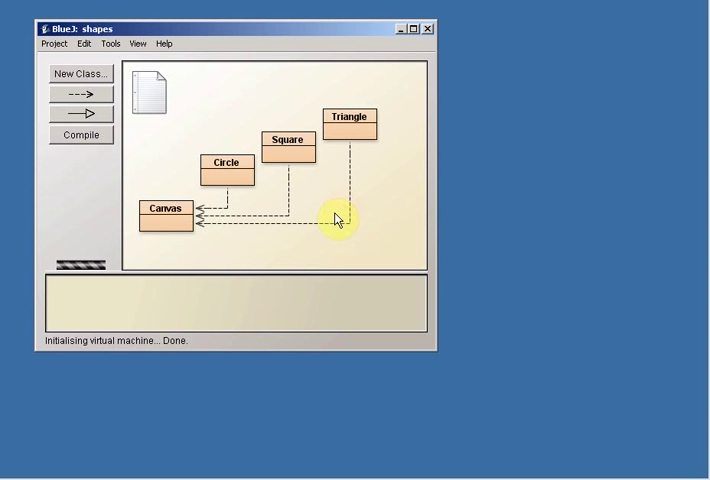
pyautogui.moveTo(235, 185)
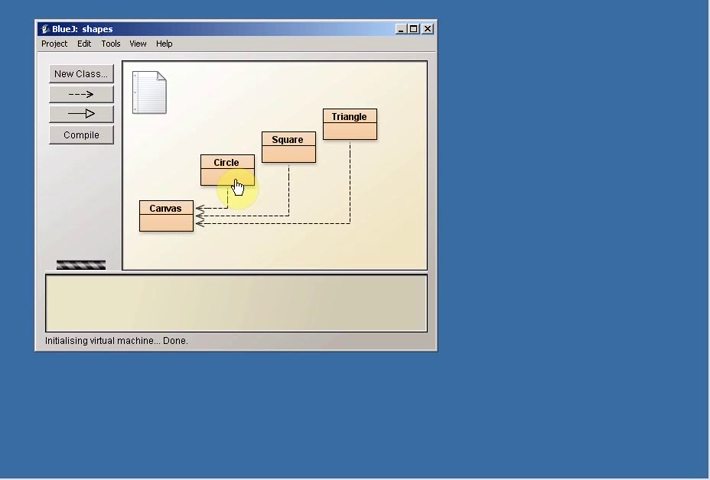
# Instantiate new Circle() from the Circle class, keeping the name circle1
pyautogui.rightClick(225, 175)
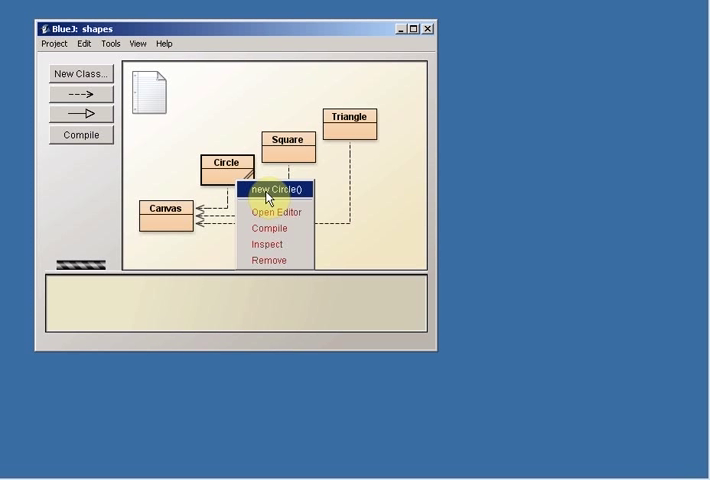
pyautogui.click(276, 189)
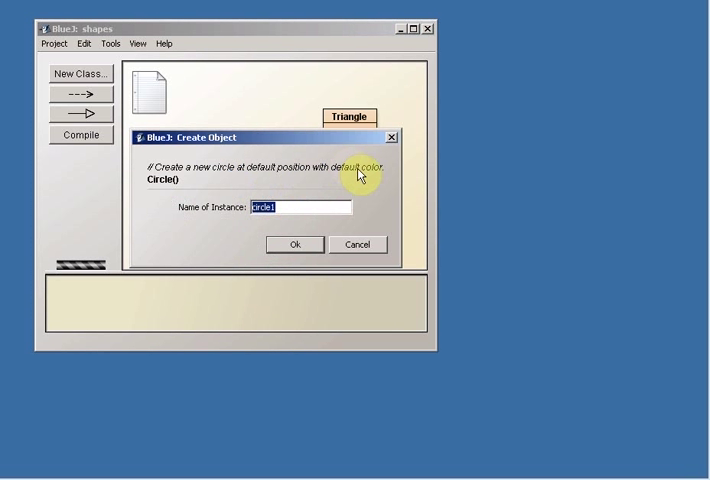
pyautogui.moveTo(387, 211)
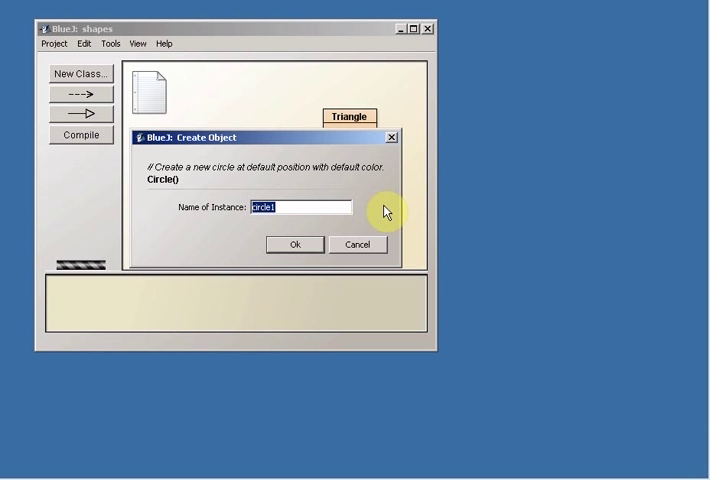
pyautogui.moveTo(370, 215)
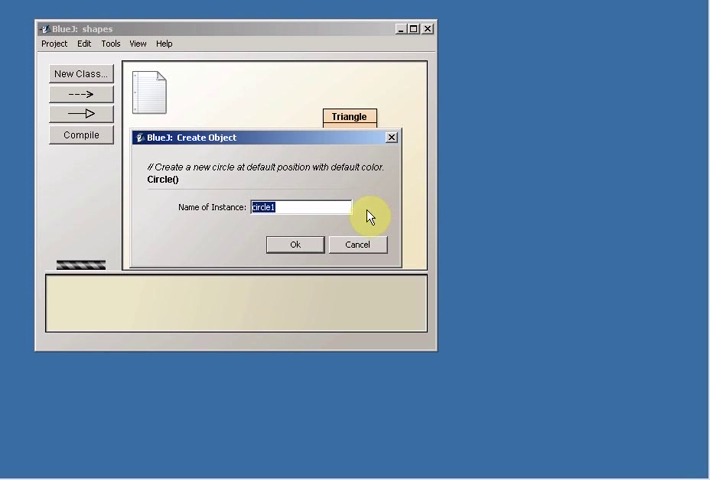
pyautogui.moveTo(208, 222)
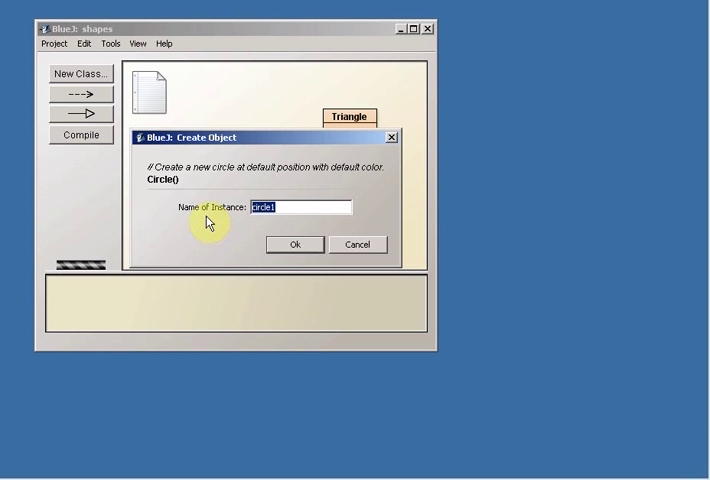
pyautogui.moveTo(289, 228)
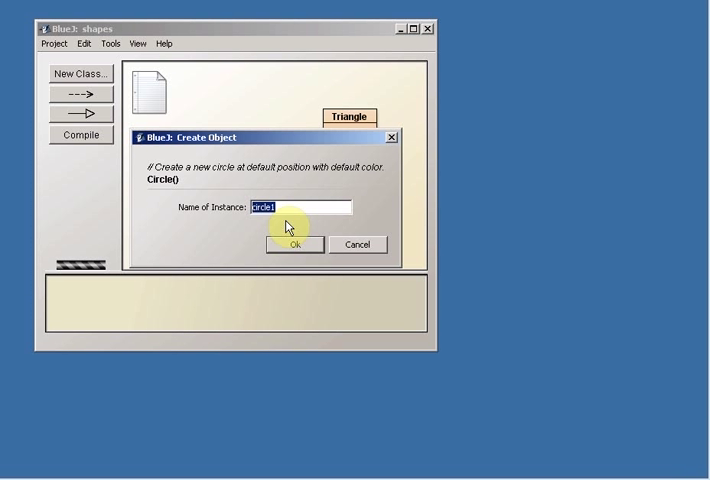
pyautogui.moveTo(258, 228)
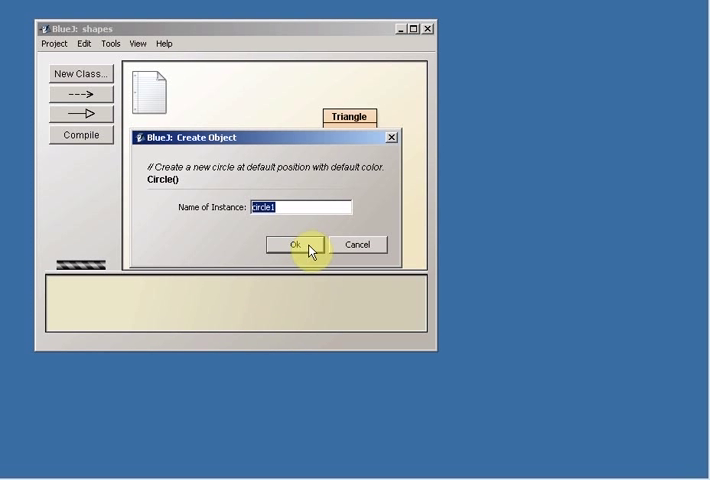
pyautogui.click(291, 245)
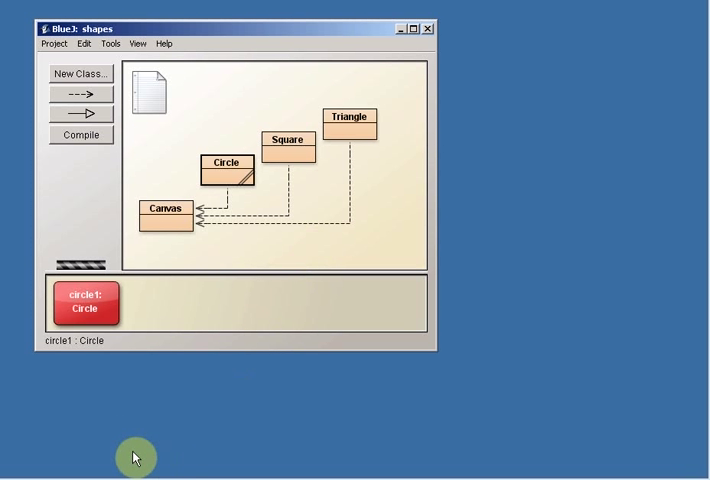
pyautogui.moveTo(98, 375)
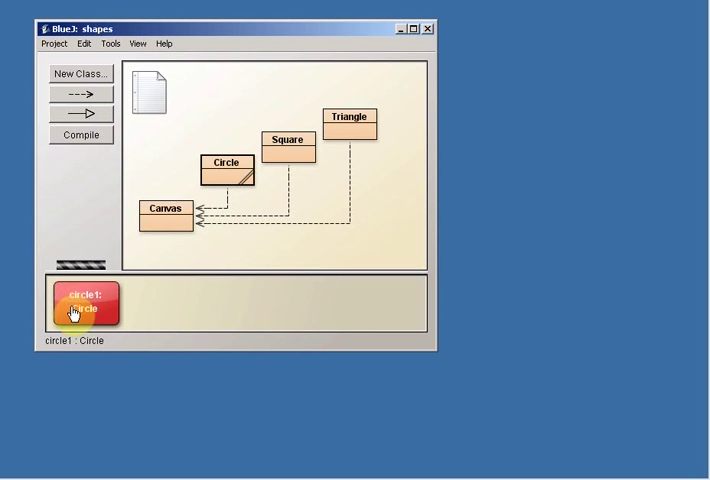
pyautogui.moveTo(125, 398)
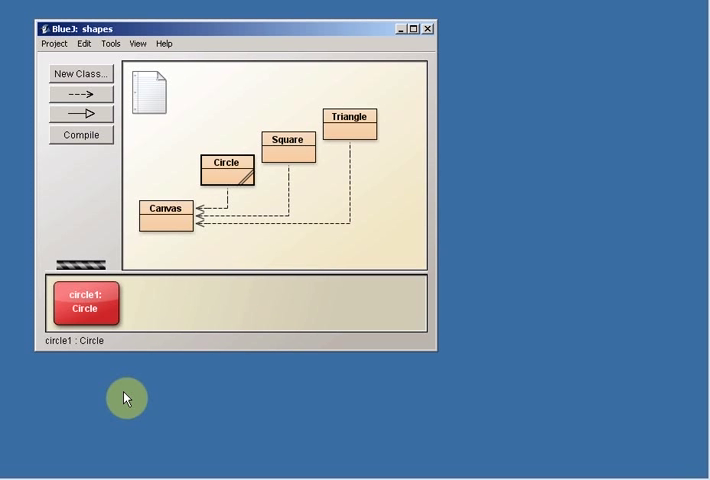
pyautogui.moveTo(120, 380)
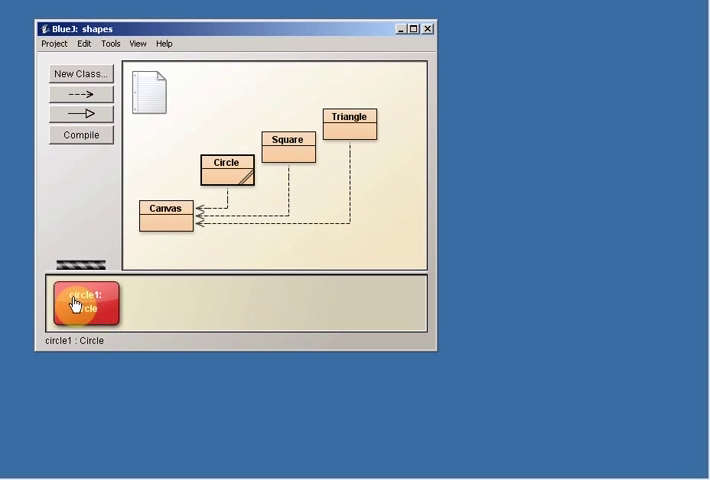
pyautogui.moveTo(52, 402)
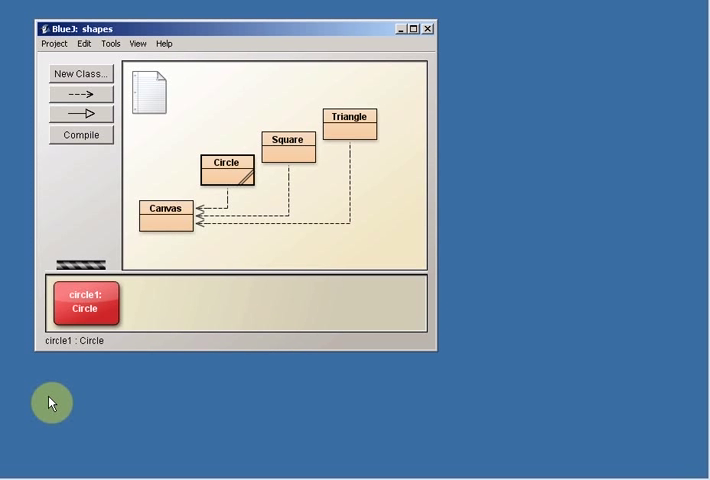
pyautogui.moveTo(122, 391)
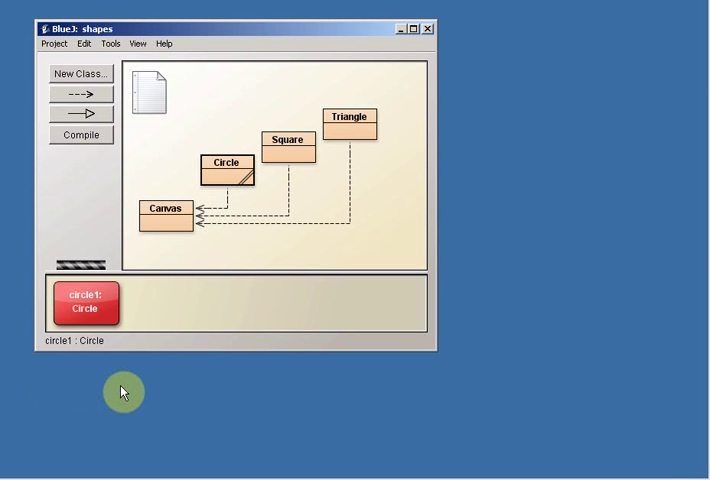
pyautogui.moveTo(232, 190)
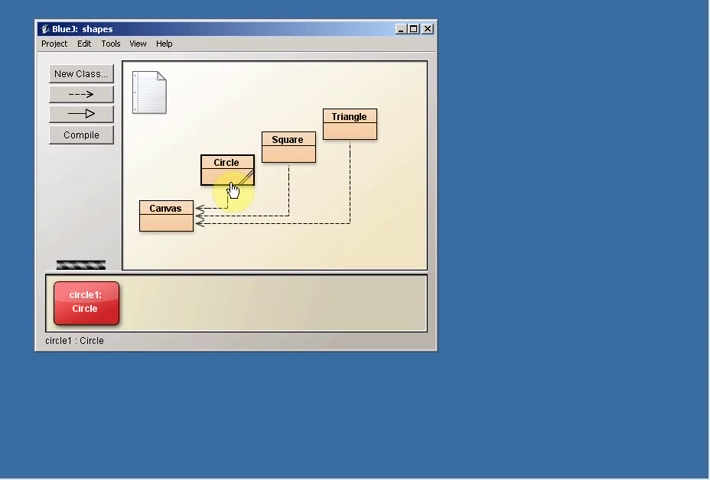
# Instantiate another new Circle(), accepting the instance name circle2
pyautogui.rightClick(226, 174)
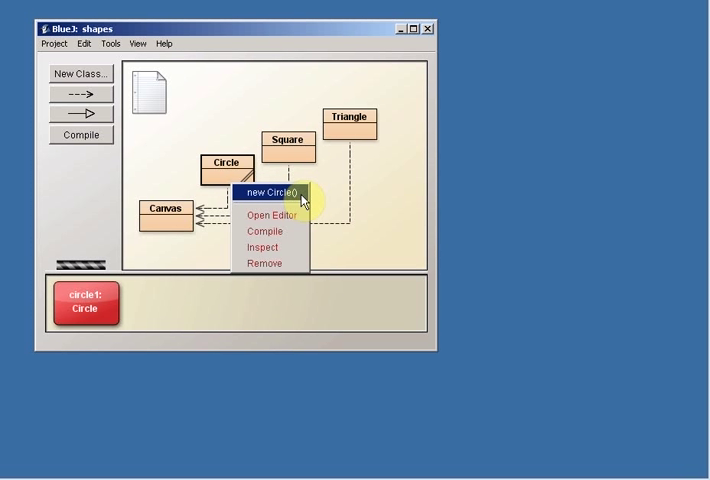
pyautogui.click(266, 193)
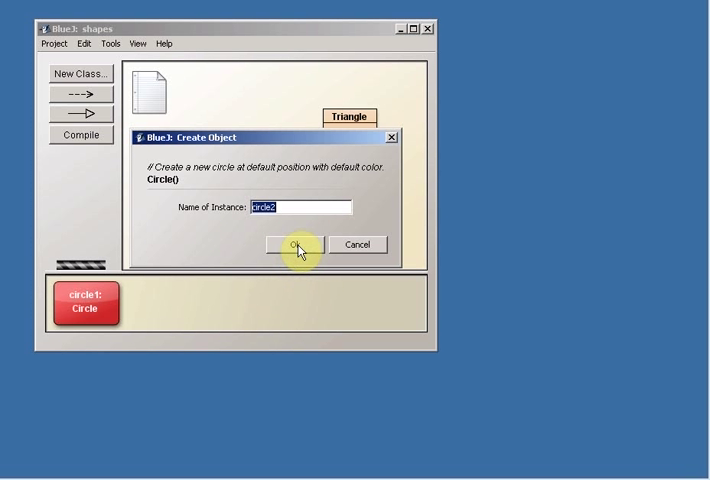
pyautogui.click(294, 245)
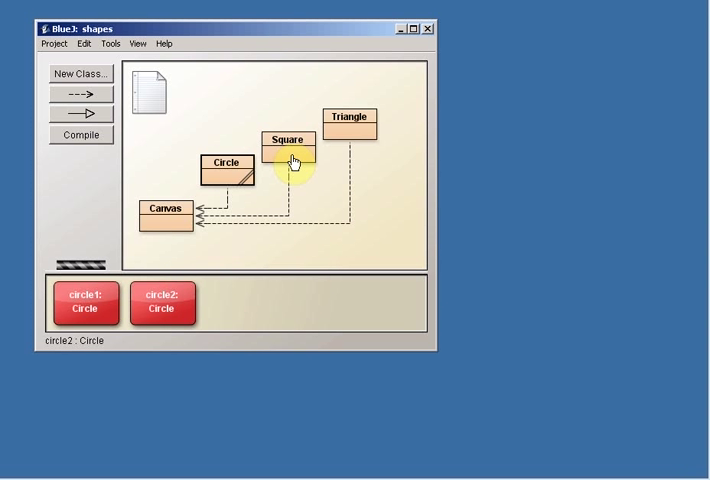
# Instantiate new Square() from the Square class, keeping the name square1
pyautogui.rightClick(288, 160)
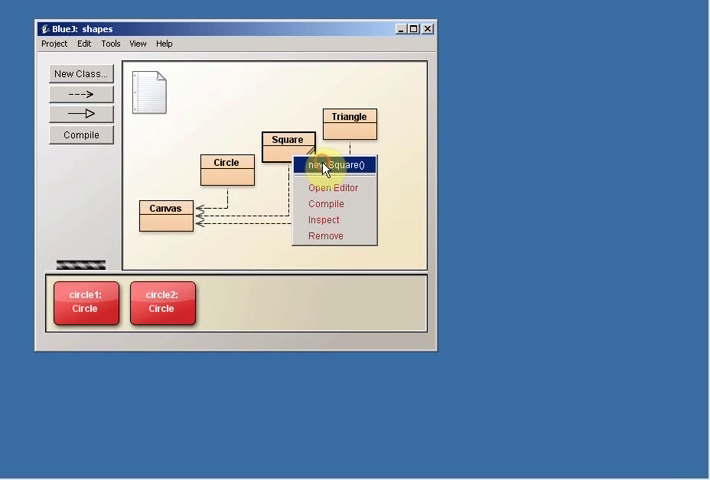
pyautogui.click(333, 165)
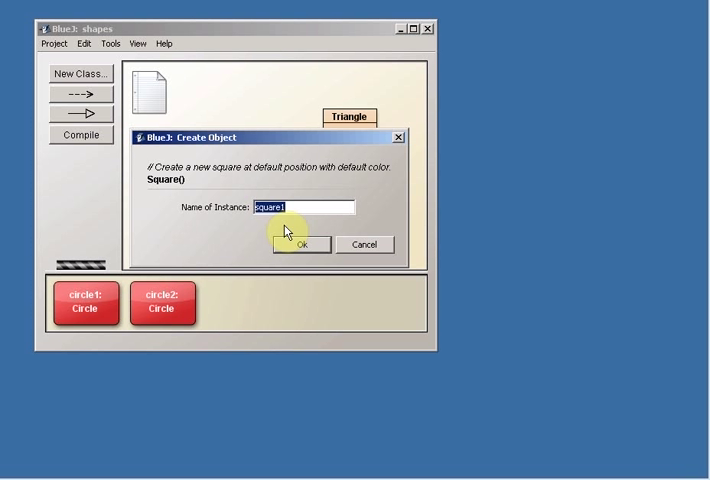
pyautogui.moveTo(297, 212)
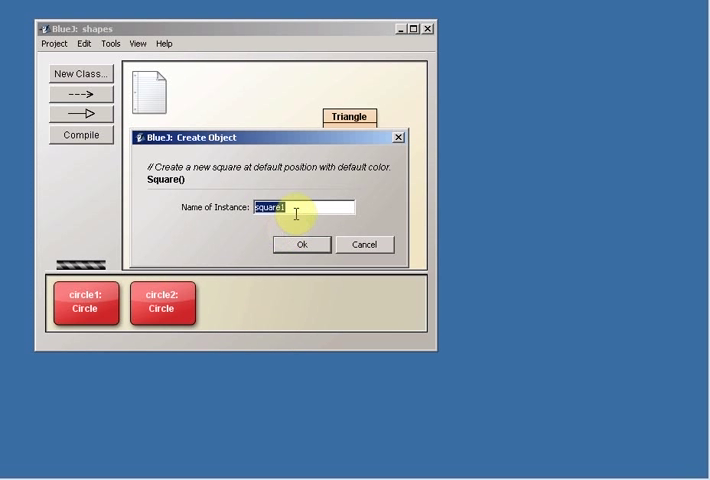
pyautogui.moveTo(293, 231)
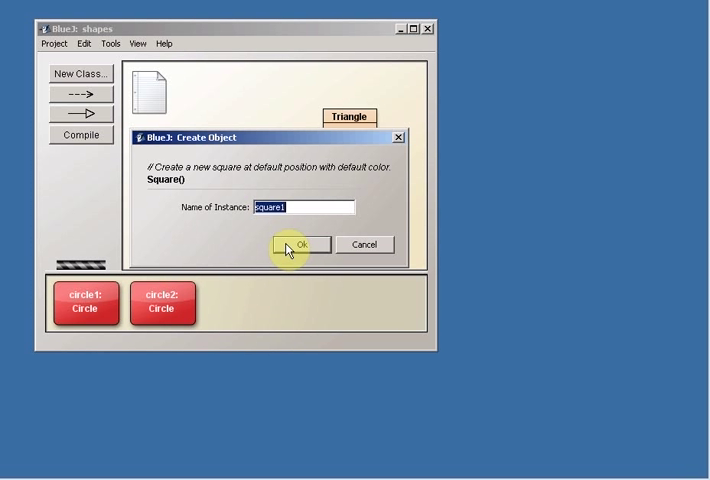
pyautogui.click(296, 245)
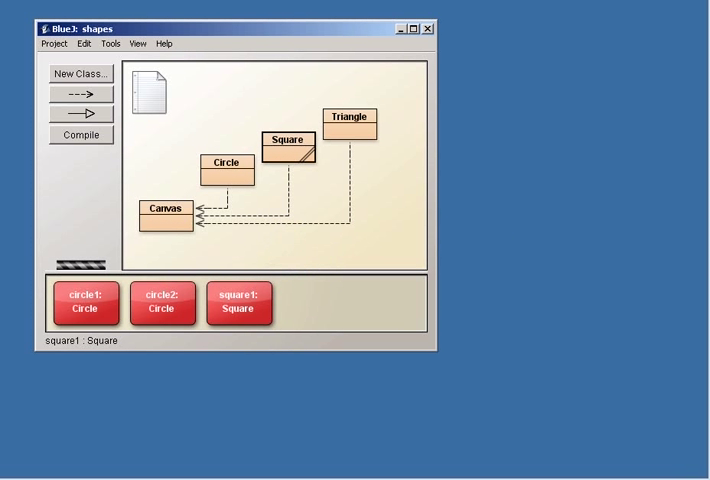
pyautogui.moveTo(453, 364)
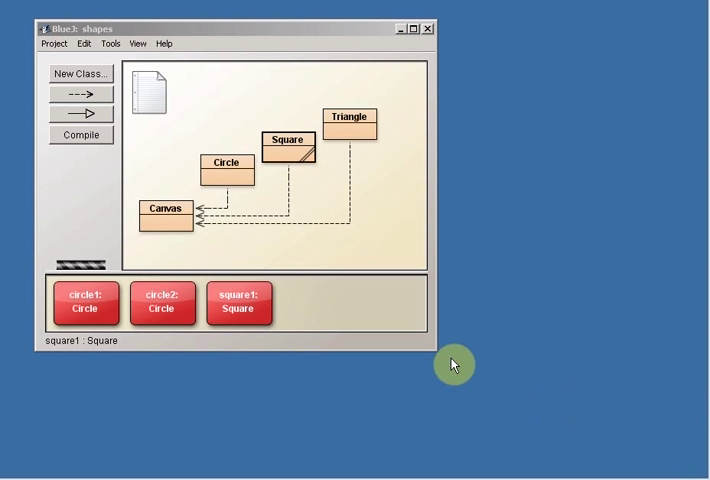
pyautogui.moveTo(89, 414)
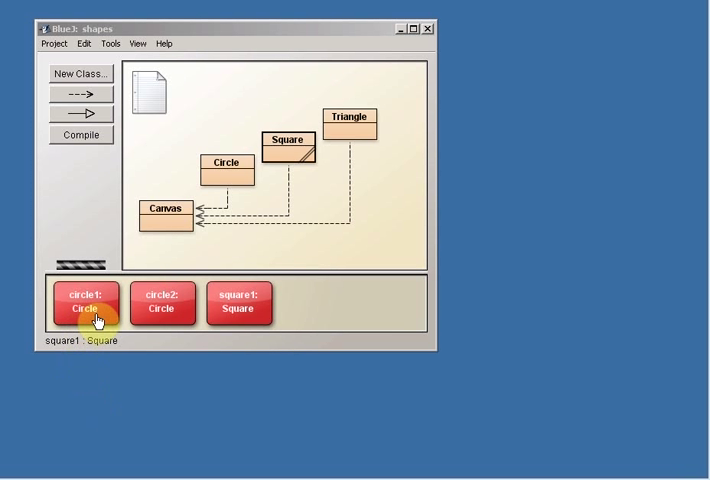
pyautogui.moveTo(107, 323)
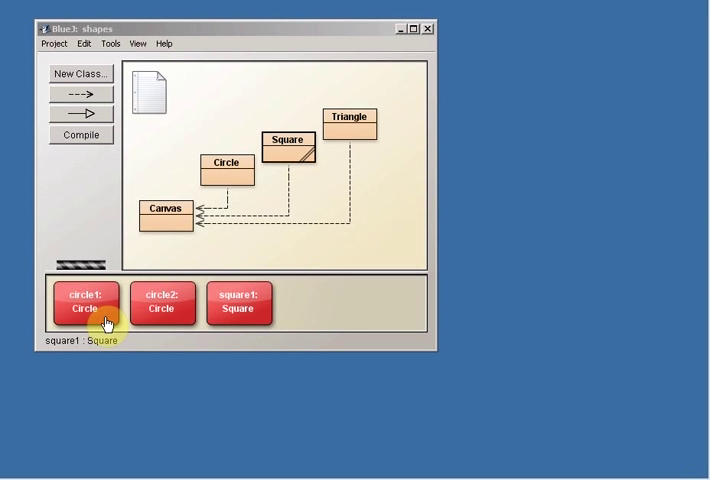
# Call makeVisible() on circle1 to show the blue circle
pyautogui.rightClick(85, 305)
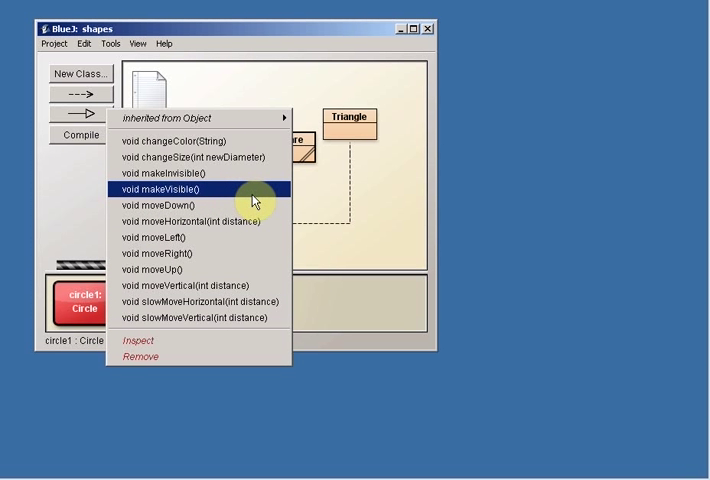
pyautogui.moveTo(247, 193)
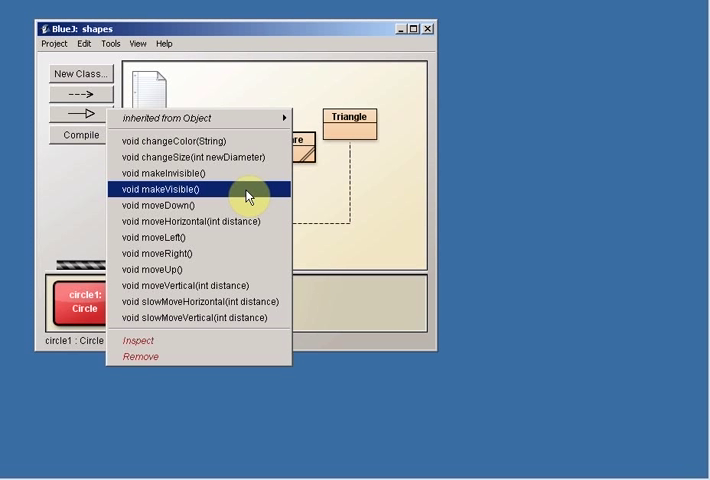
pyautogui.click(168, 190)
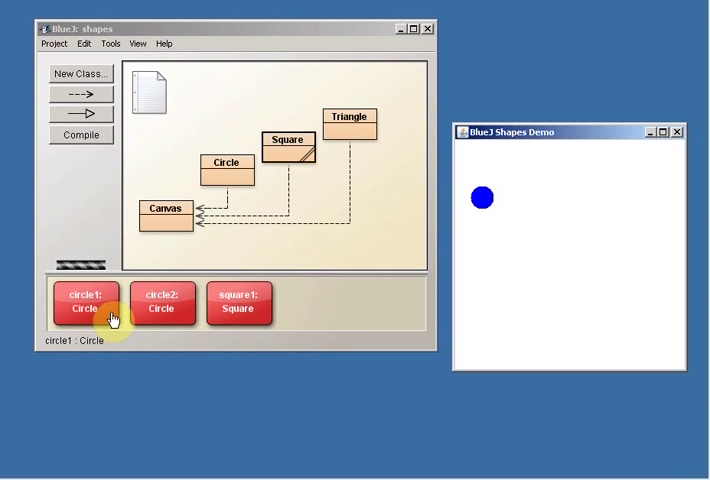
# Call moveDown() on circle1 to shift the blue circle lower
pyautogui.rightClick(85, 302)
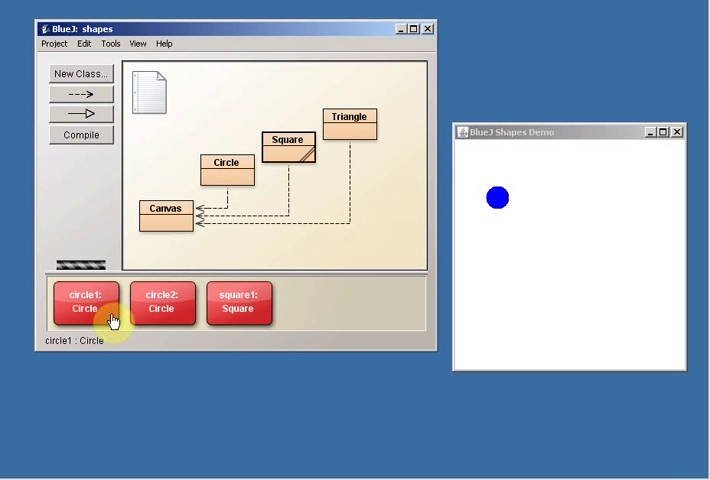
pyautogui.rightClick(85, 305)
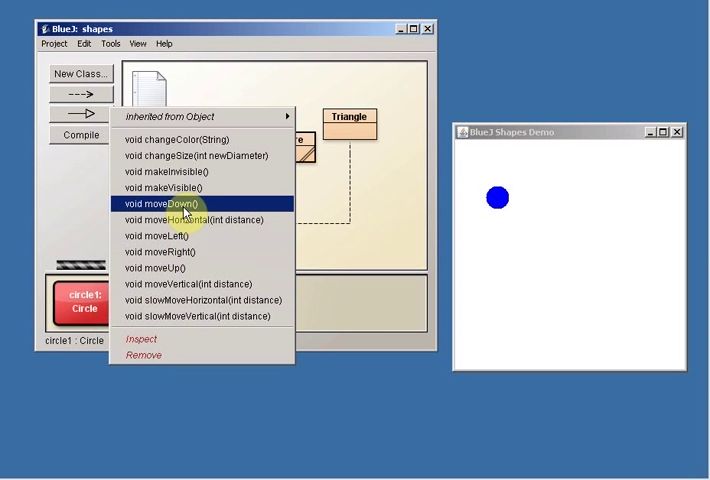
pyautogui.click(167, 204)
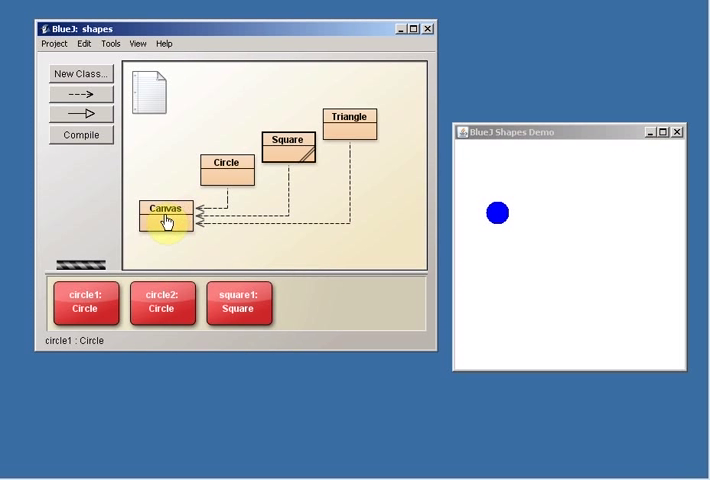
pyautogui.rightClick(166, 208)
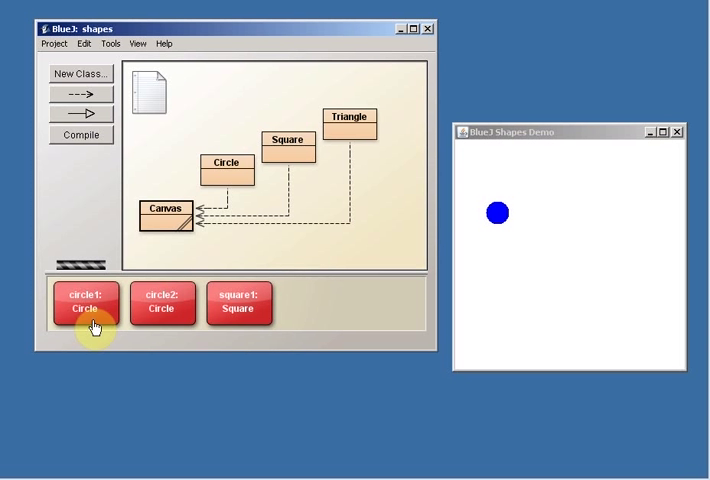
pyautogui.moveTo(105, 326)
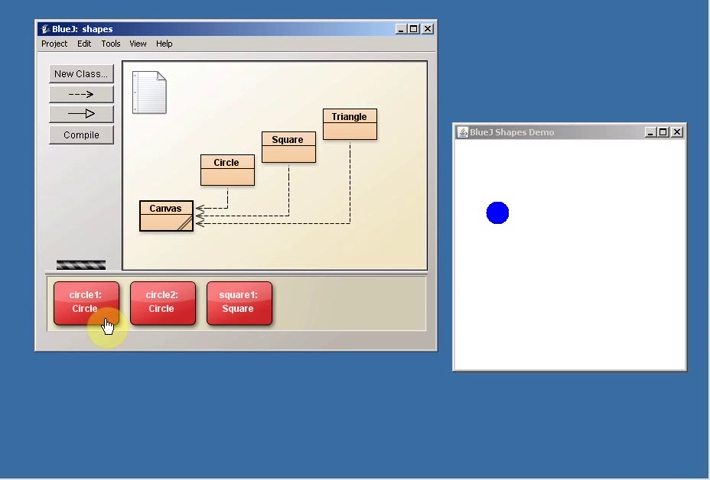
pyautogui.rightClick(85, 305)
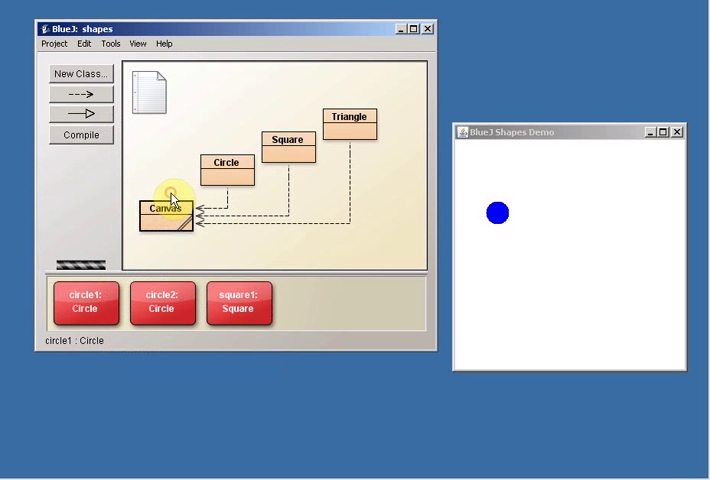
pyautogui.moveTo(182, 326)
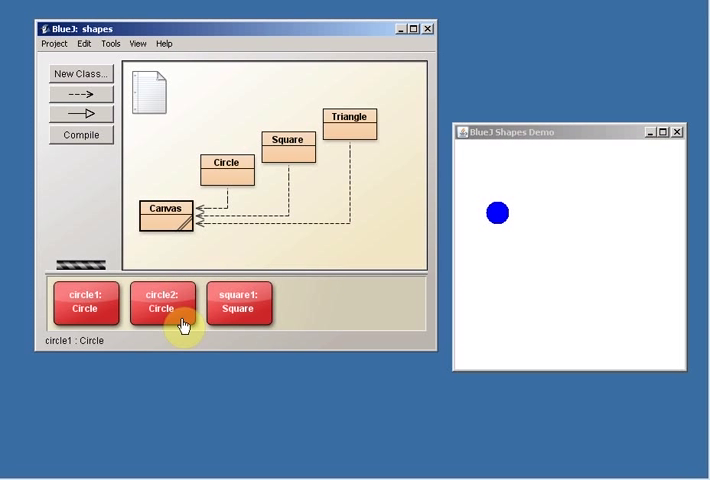
pyautogui.click(160, 302)
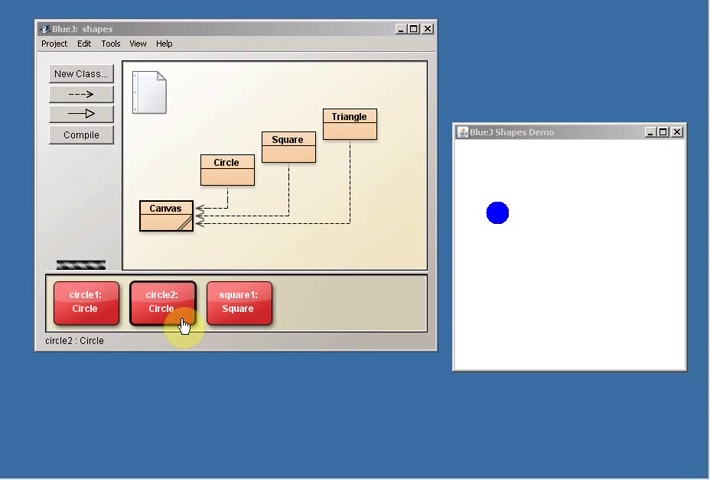
pyautogui.moveTo(338, 262)
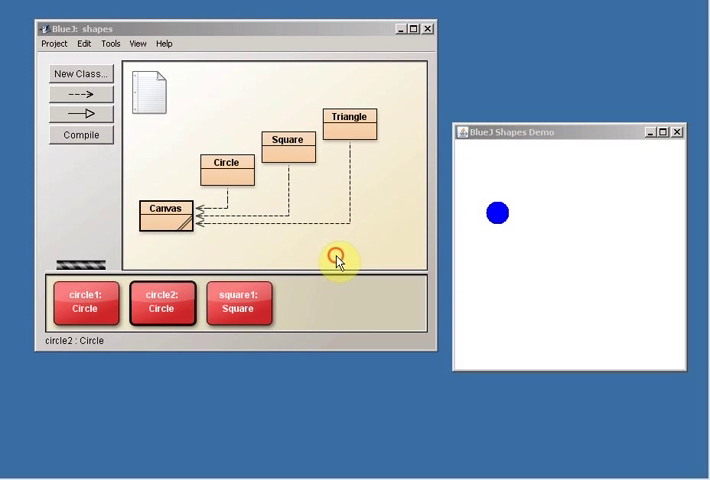
pyautogui.moveTo(183, 325)
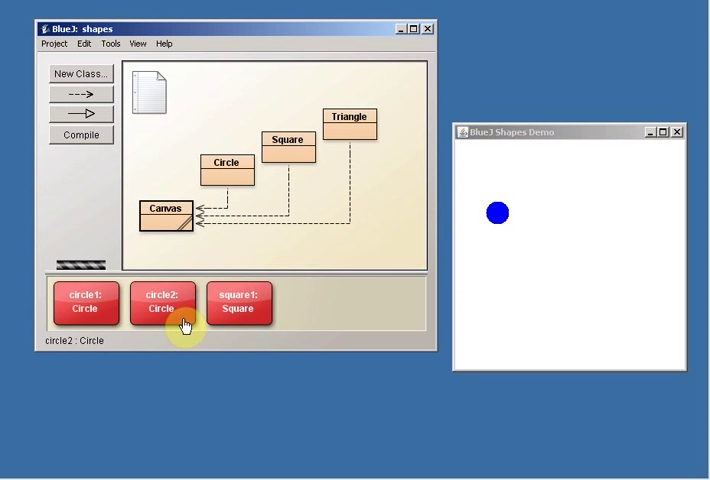
pyautogui.rightClick(162, 303)
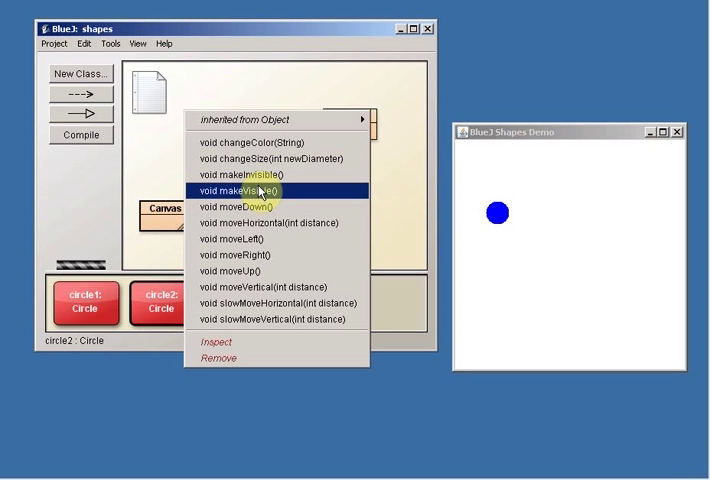
pyautogui.click(253, 190)
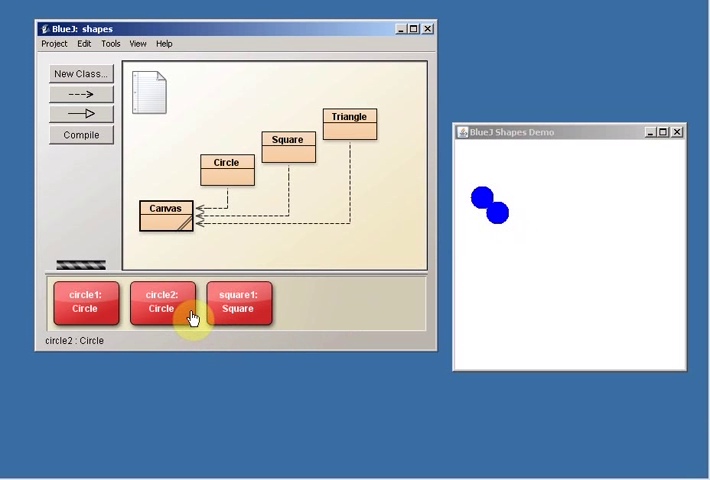
pyautogui.rightClick(161, 304)
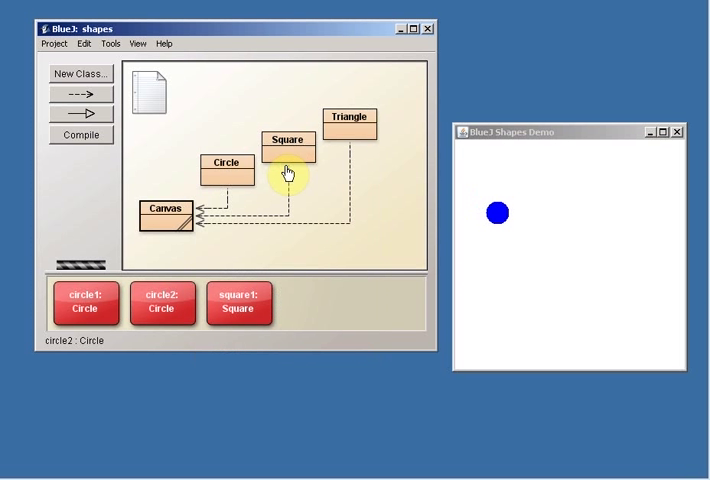
pyautogui.moveTo(205, 403)
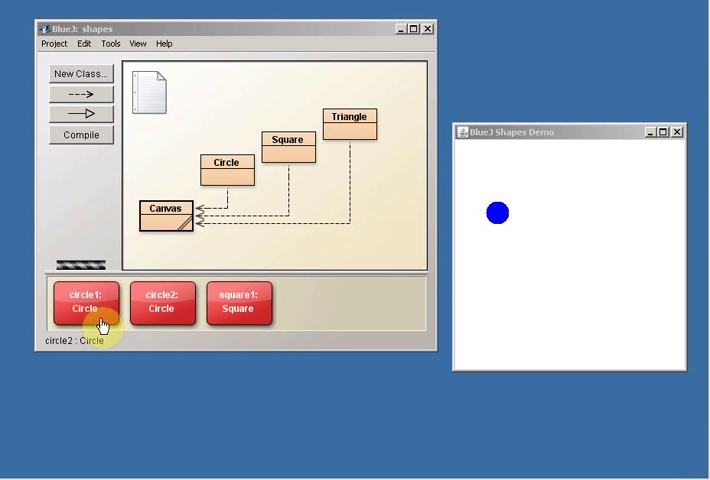
# Move circle1 right by 50 pixels with moveHorizontal
pyautogui.rightClick(85, 305)
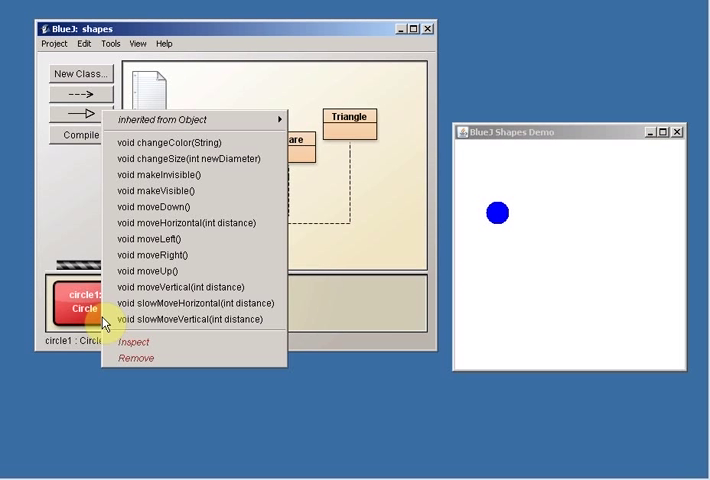
pyautogui.moveTo(165, 222)
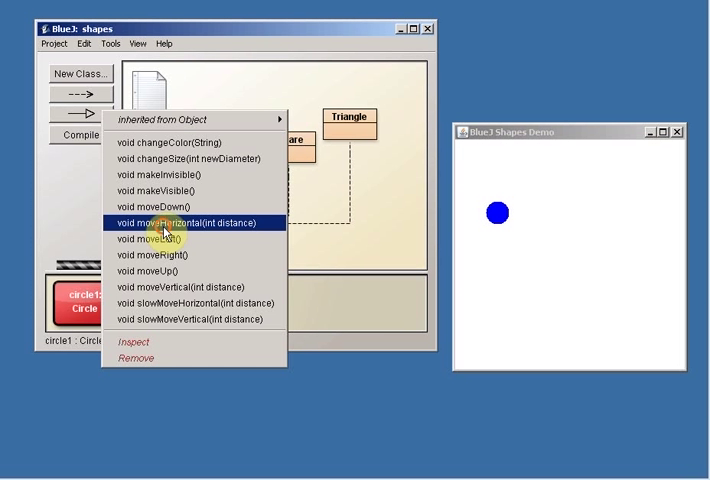
pyautogui.click(185, 223)
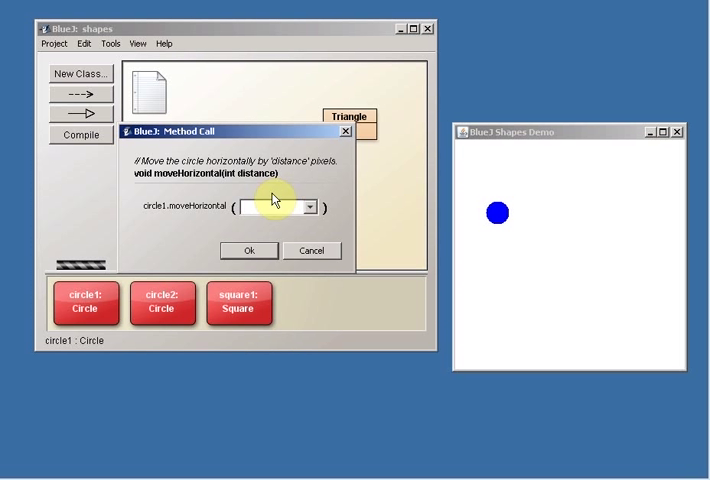
pyautogui.write('50')
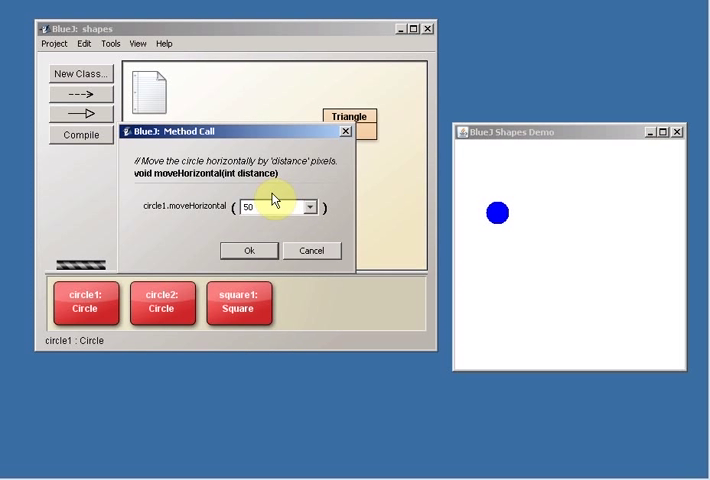
pyautogui.click(249, 250)
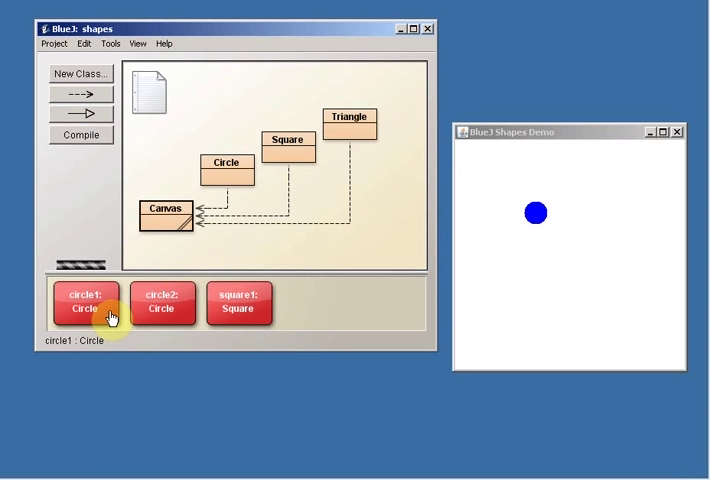
pyautogui.moveTo(337, 262)
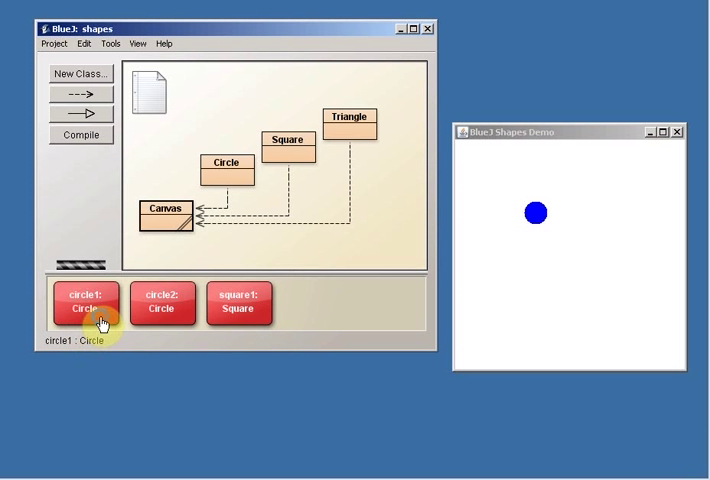
# Move circle1 right another 150 pixels with moveHorizontal
pyautogui.rightClick(86, 302)
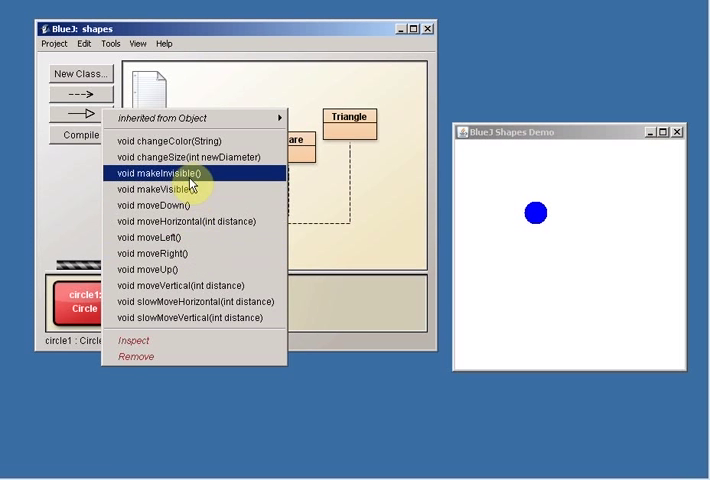
pyautogui.click(187, 221)
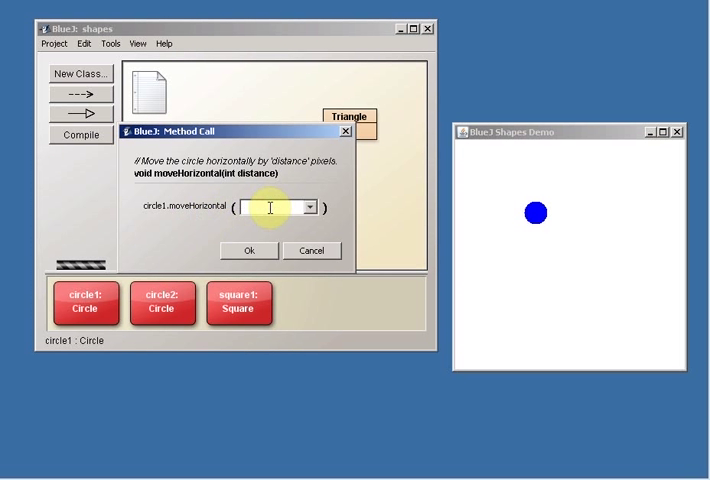
pyautogui.write('150')
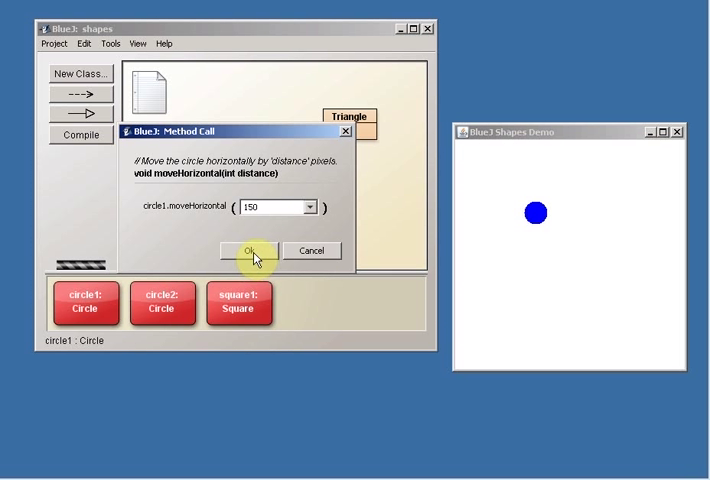
pyautogui.click(249, 250)
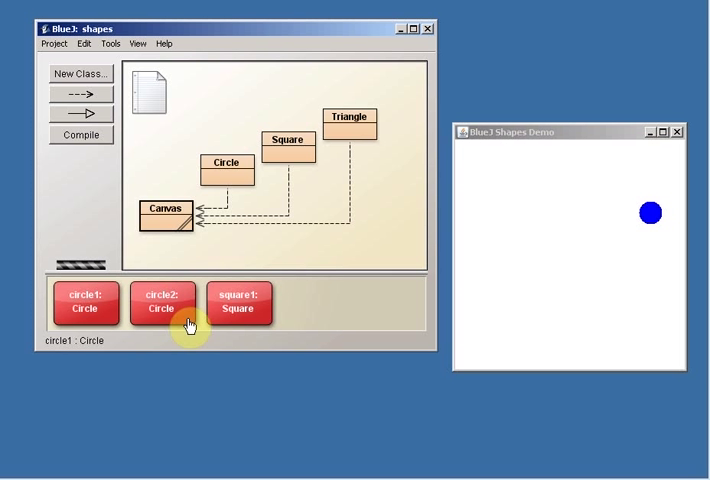
pyautogui.click(161, 304)
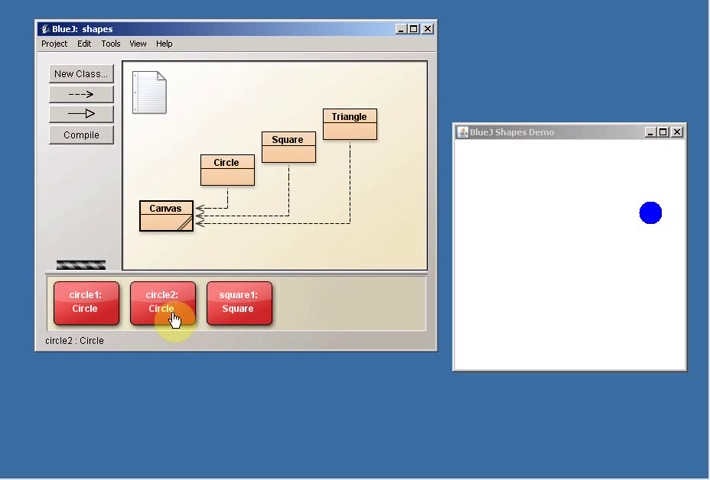
# Make circle2 visible and set its colour to "red" with changeColor
pyautogui.rightClick(162, 303)
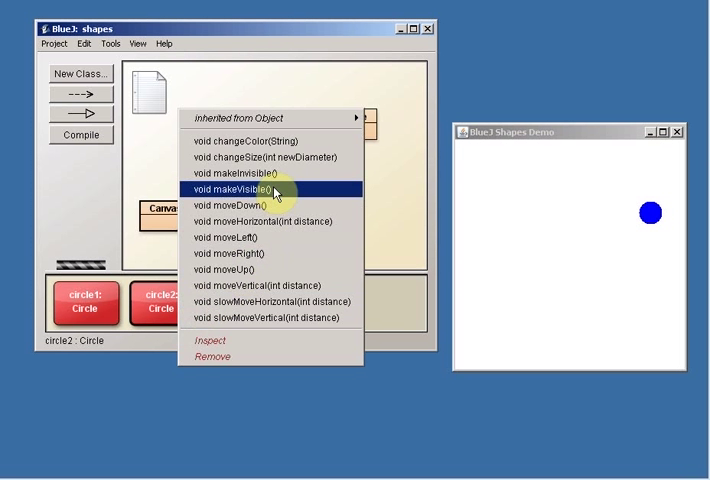
pyautogui.click(243, 188)
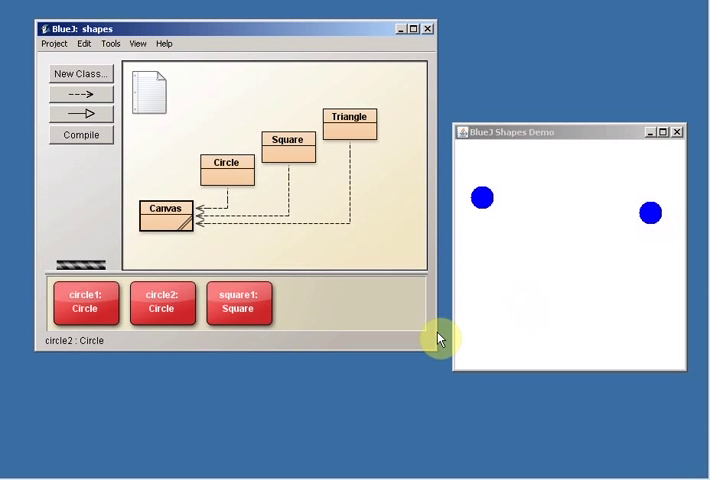
pyautogui.moveTo(185, 325)
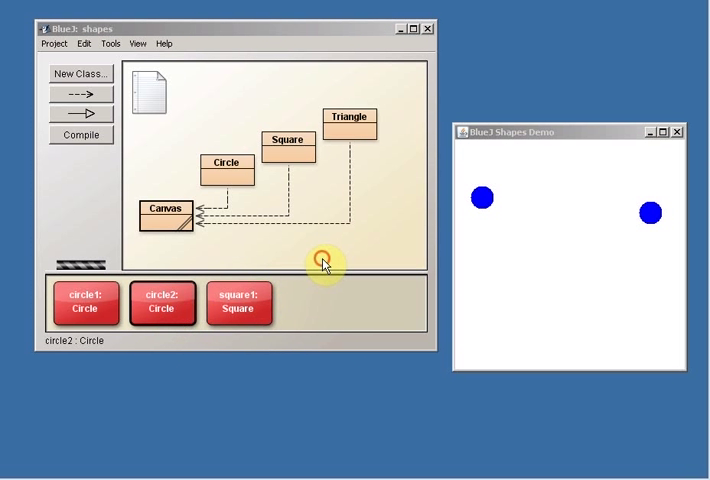
pyautogui.rightClick(162, 303)
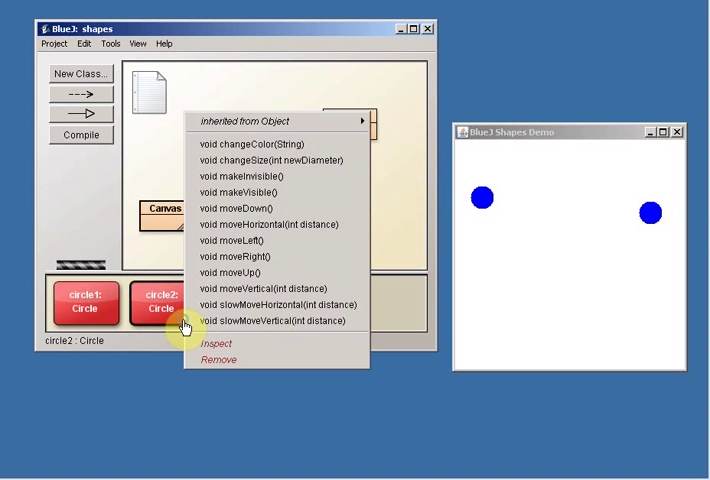
pyautogui.moveTo(285, 145)
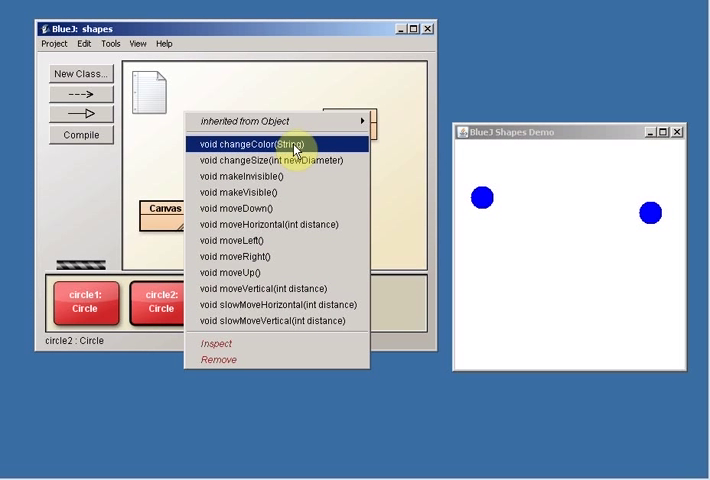
pyautogui.click(264, 140)
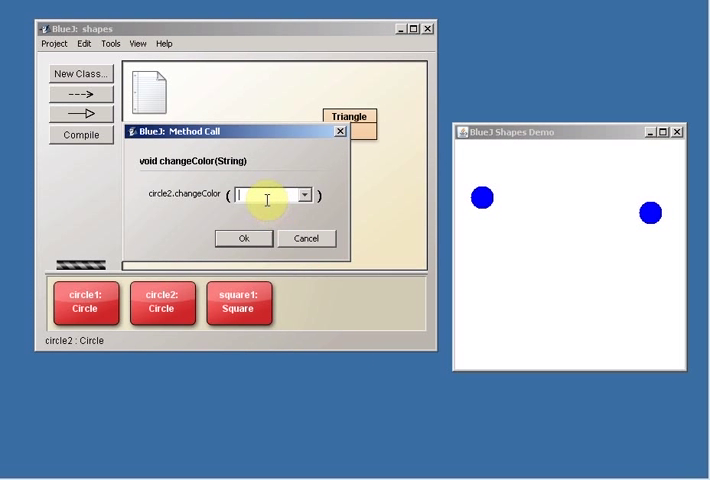
pyautogui.moveTo(228, 165)
pyautogui.write('"red"')
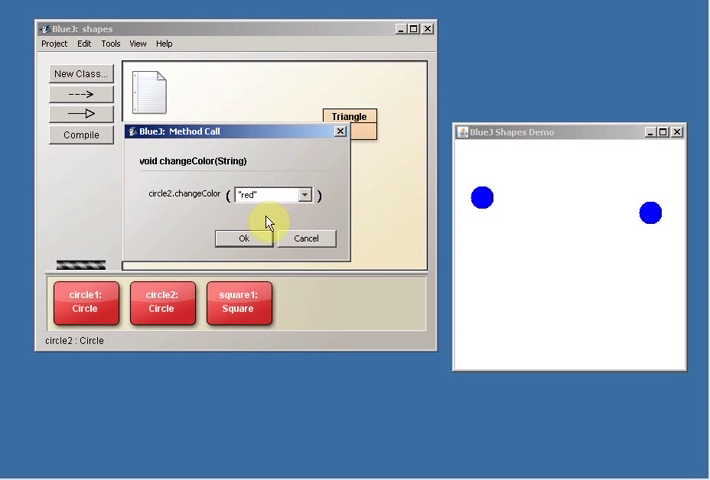
pyautogui.click(239, 238)
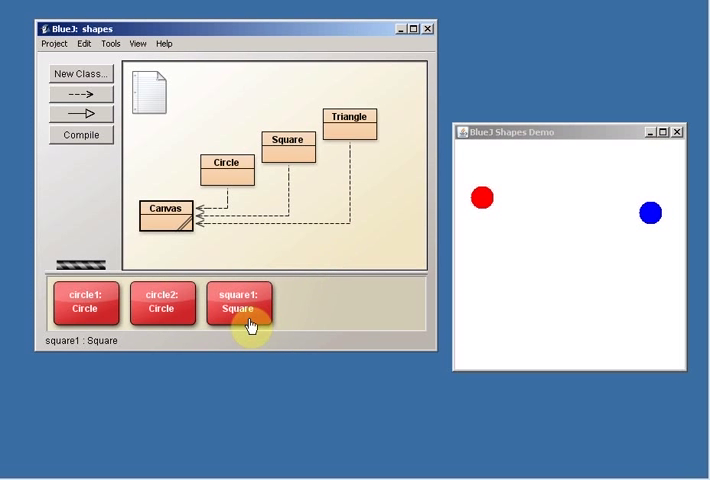
# Make square1 visible and set its colour to "yellow" with changeColor
pyautogui.rightClick(238, 305)
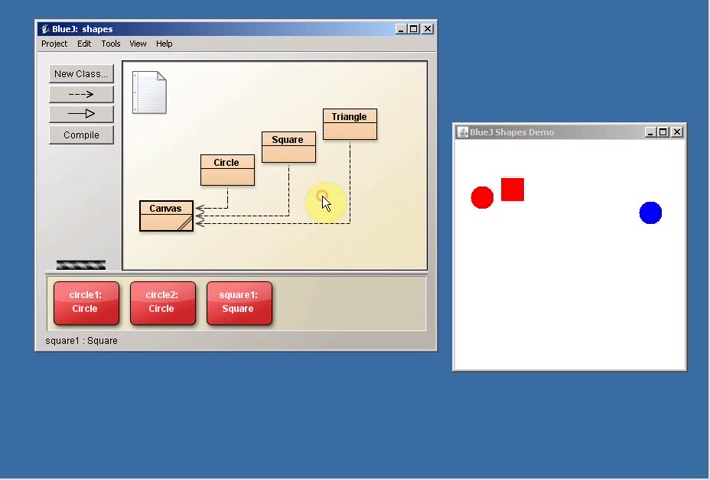
pyautogui.moveTo(320, 347)
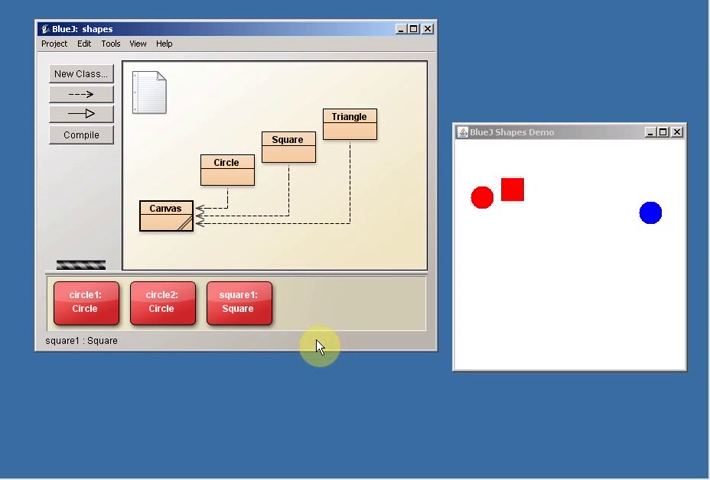
pyautogui.moveTo(282, 335)
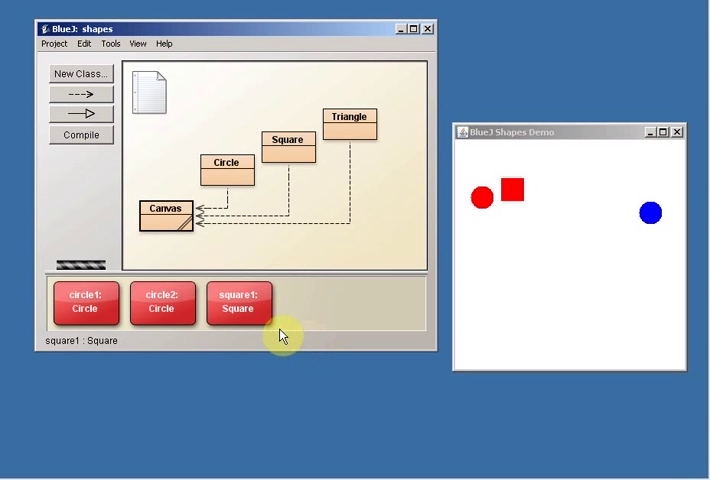
pyautogui.moveTo(258, 328)
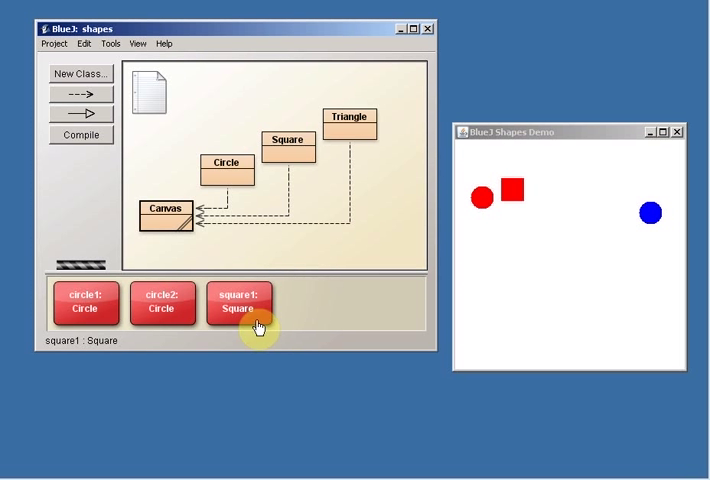
pyautogui.rightClick(238, 303)
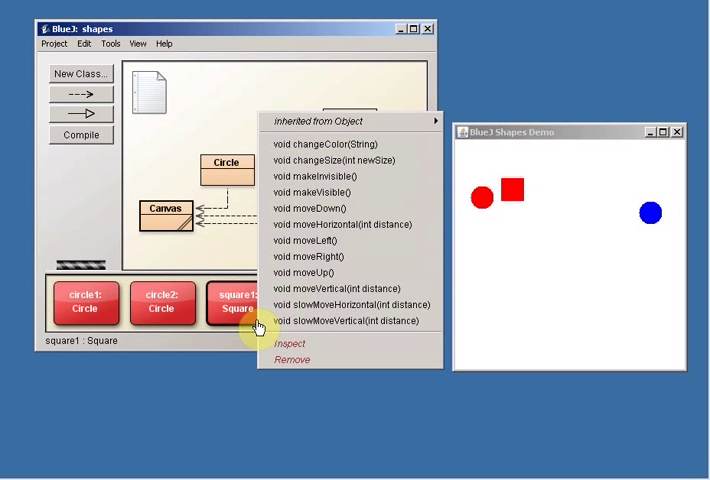
pyautogui.click(333, 144)
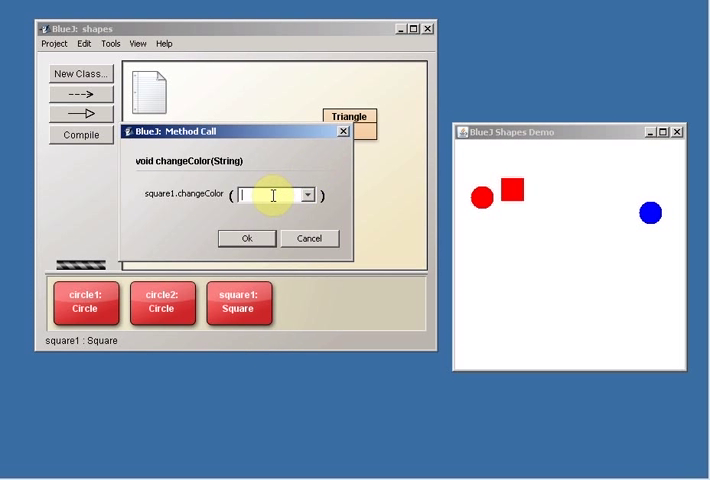
pyautogui.write('"yellow')
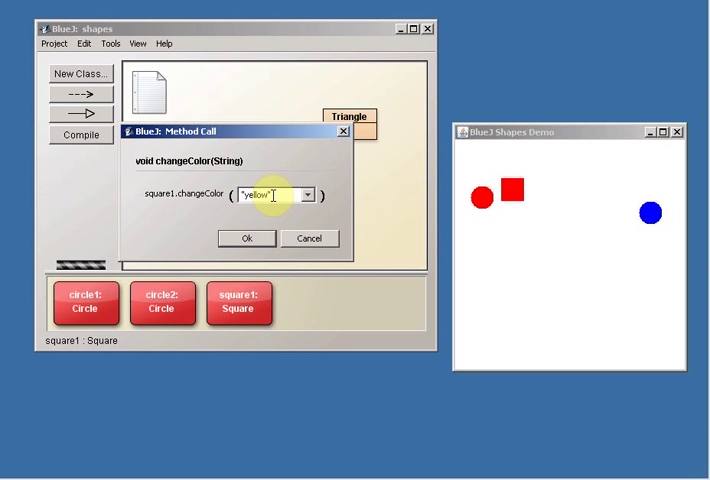
pyautogui.click(246, 238)
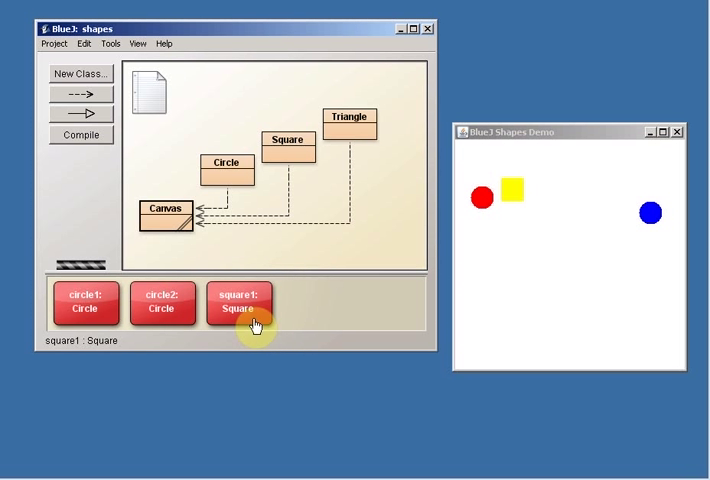
# Call changeColor on square1 with "green"
pyautogui.rightClick(238, 302)
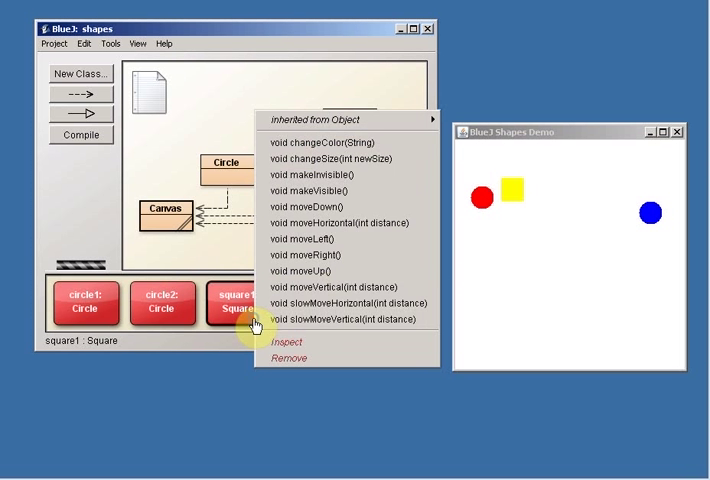
pyautogui.moveTo(345, 142)
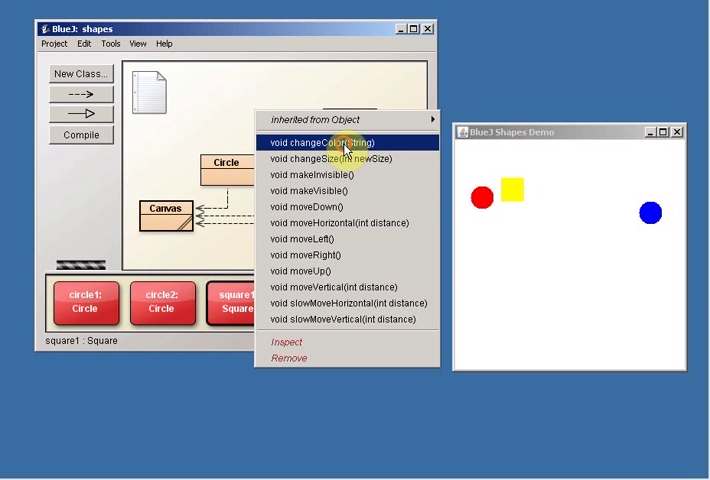
pyautogui.click(330, 141)
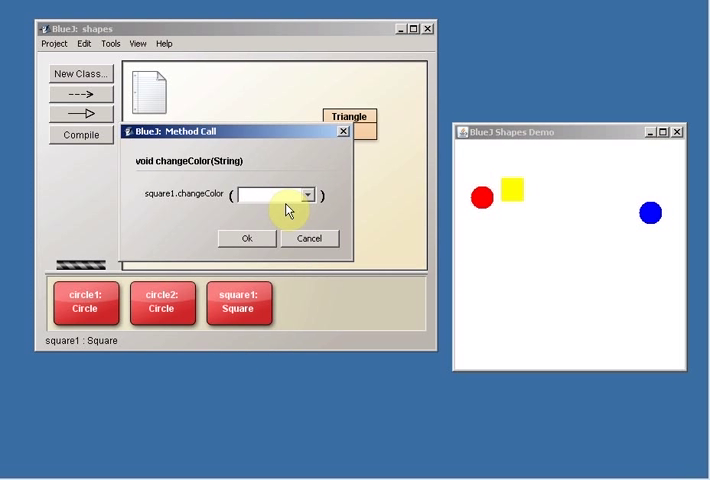
pyautogui.write('"green"')
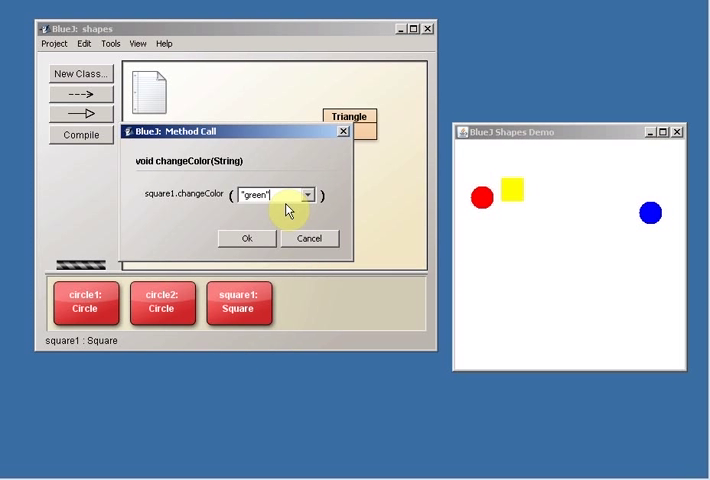
pyautogui.click(245, 238)
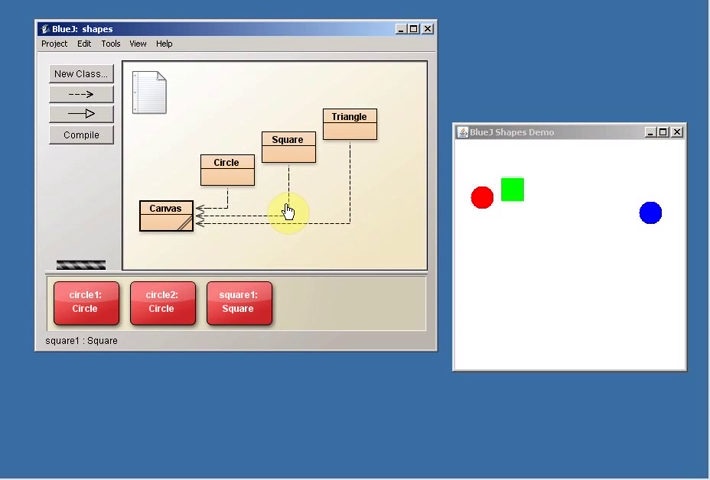
pyautogui.moveTo(567, 270)
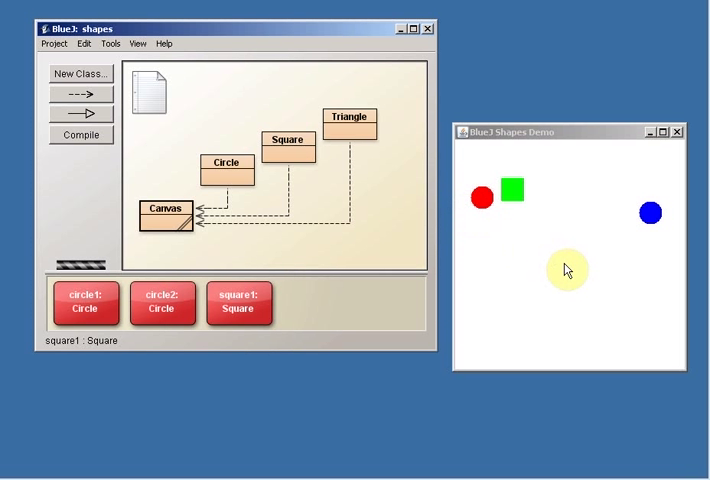